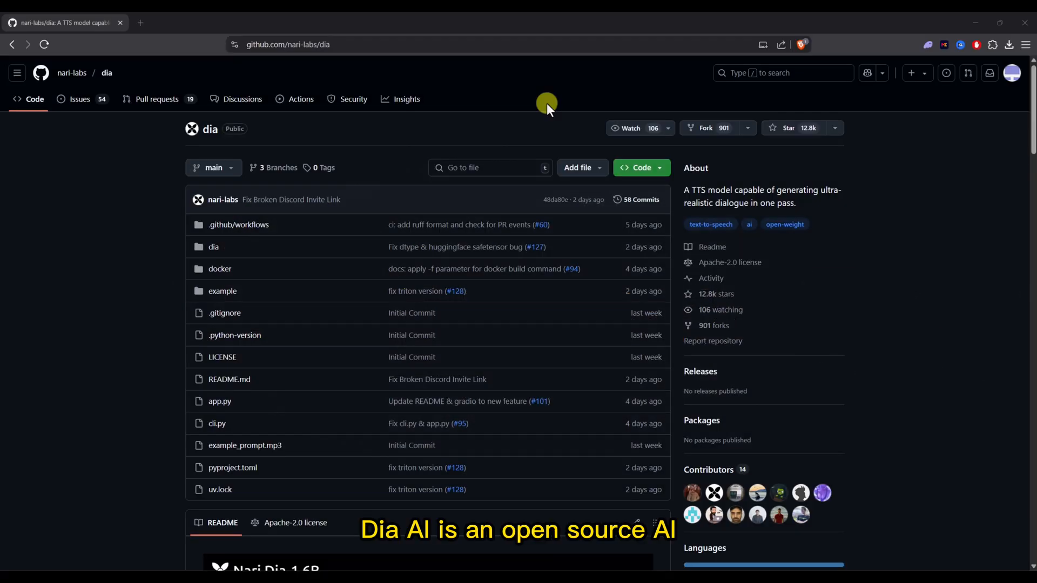
- Play the generated nine-second two-speaker dialogue clip through to its end
scroll(down, 3)
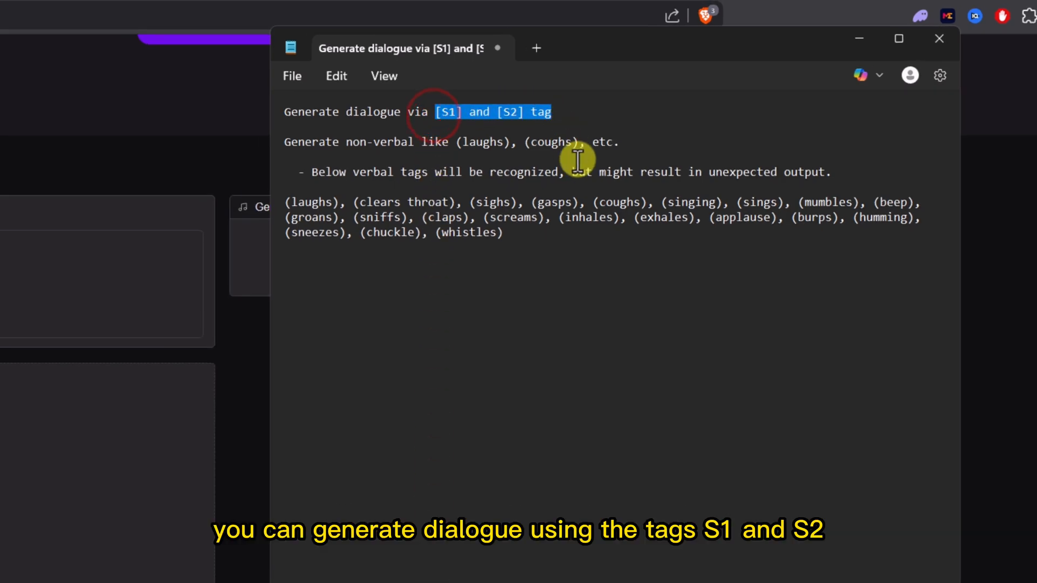
mouse_move(645, 293)
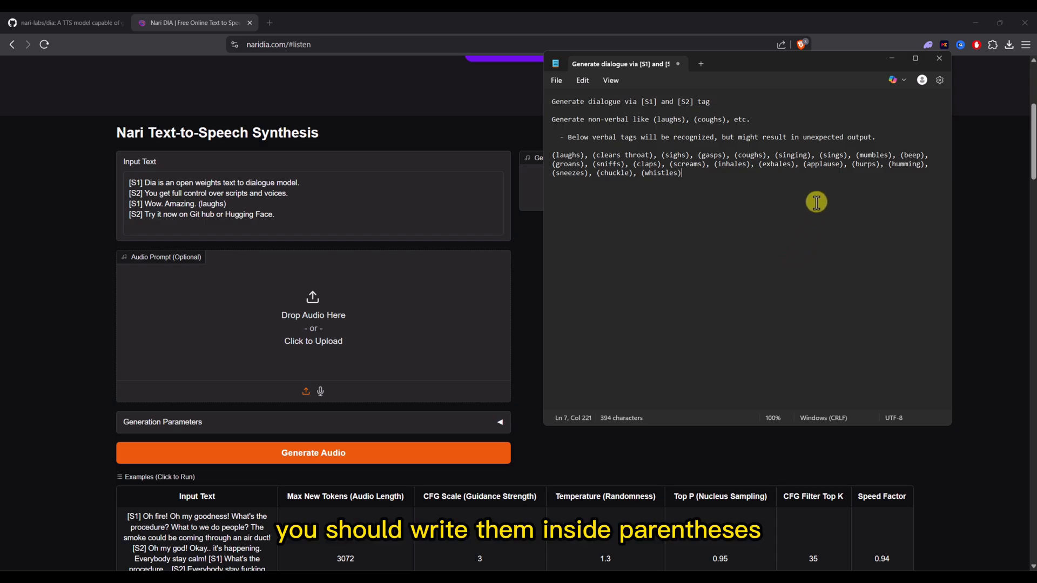
mouse_move(886, 53)
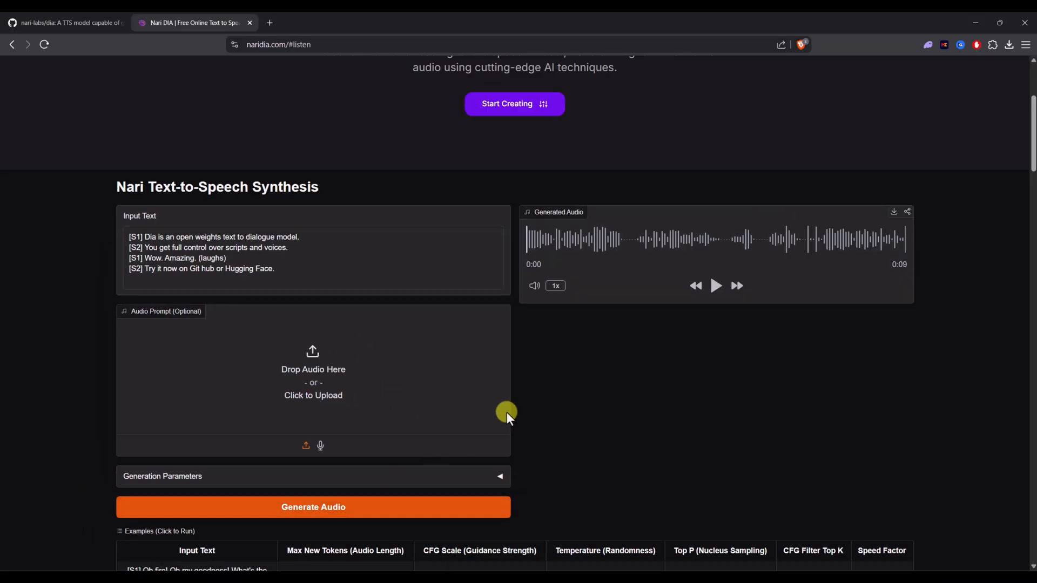
click(716, 285)
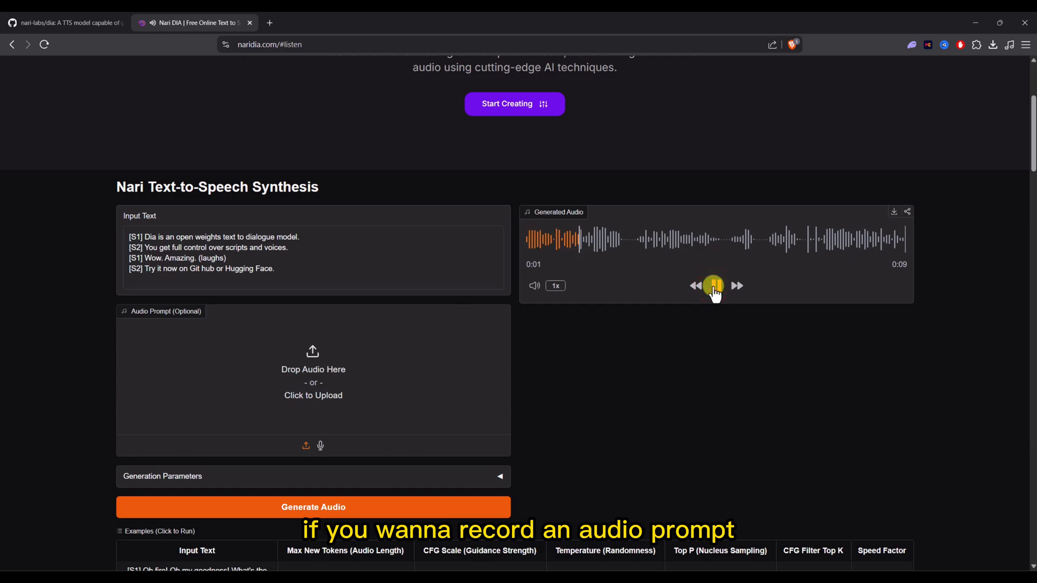
scroll(down, 3)
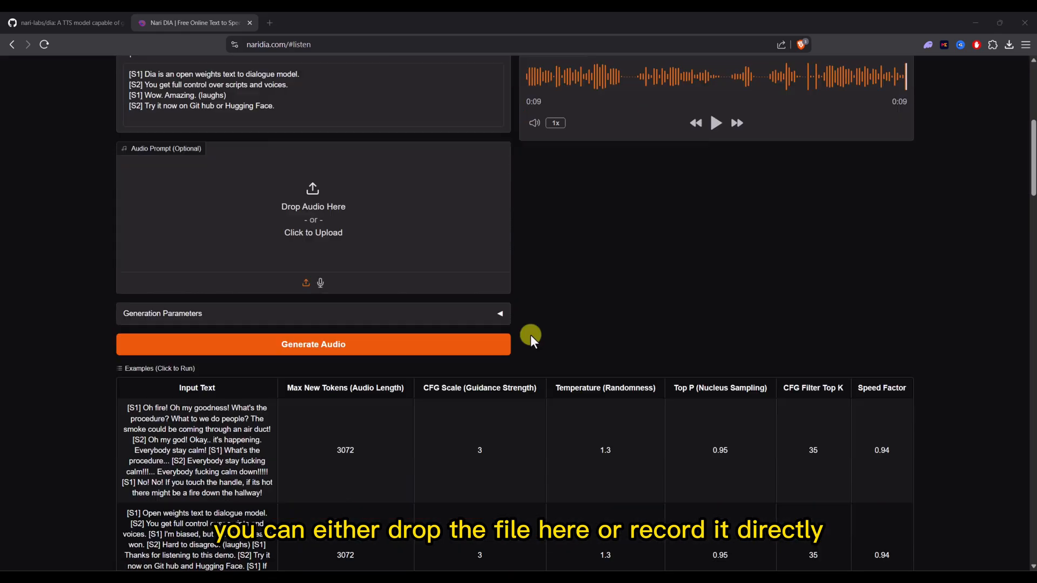
- Expand Generation Parameters to show tokens 3072, CFG 3, temperature 1.3, top P 0.95, speed 0.94
click(319, 283)
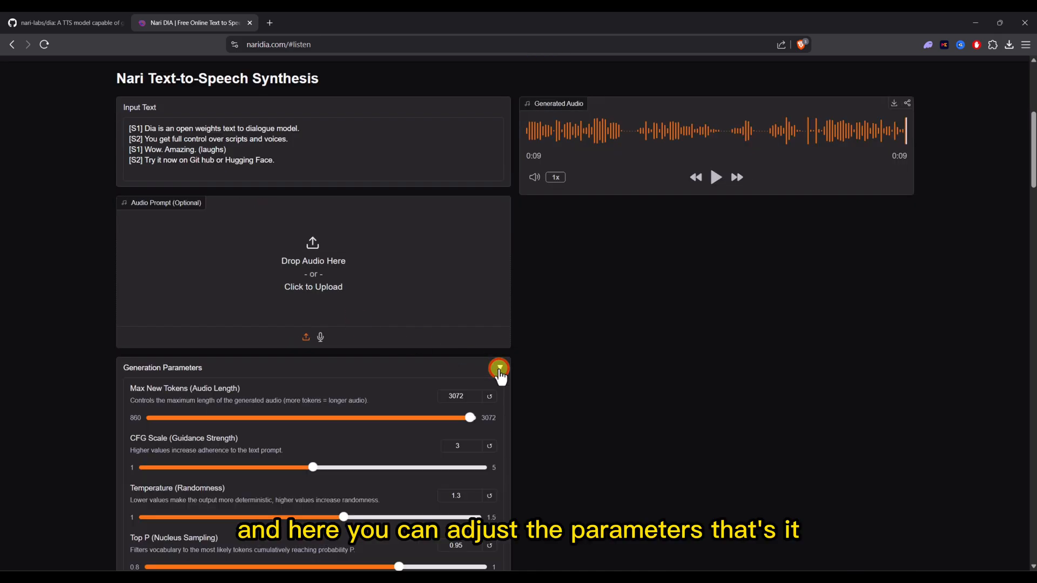
scroll(down, 3)
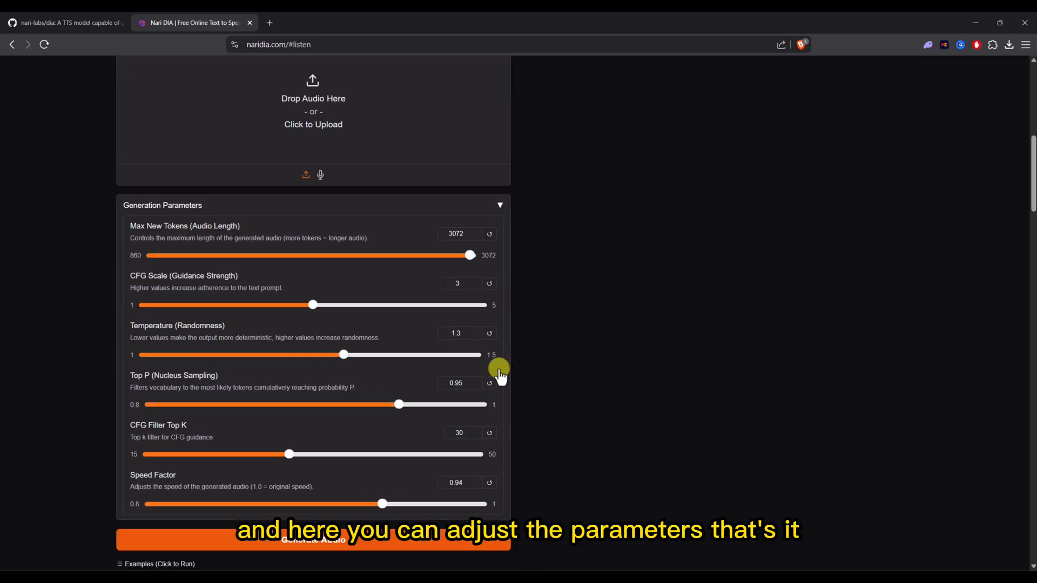